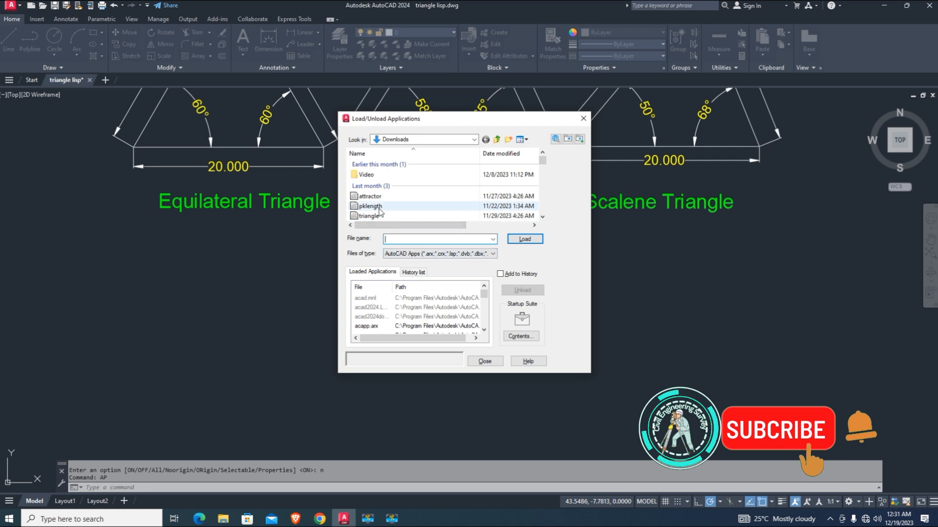
Load triangle.vlx from Downloads with APPLOAD, allowing it to load once.
click(370, 216)
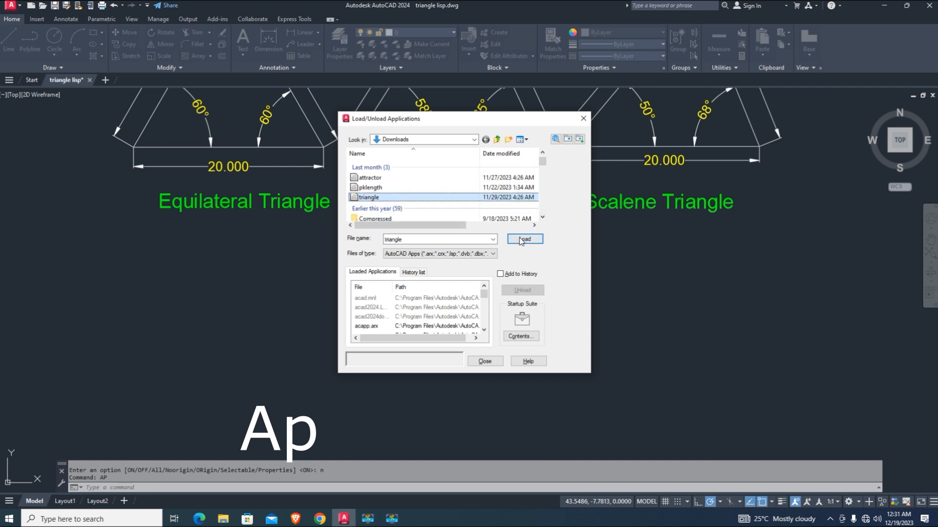
click(524, 239)
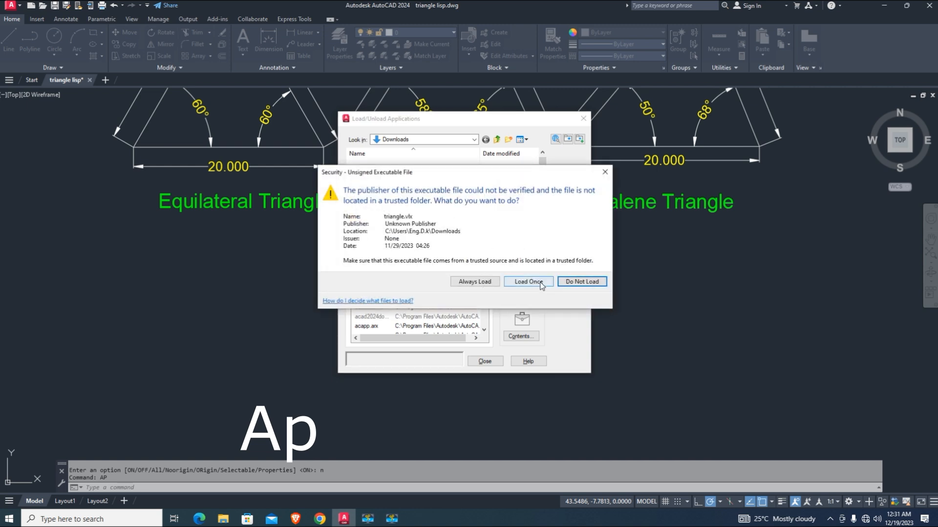
click(528, 282)
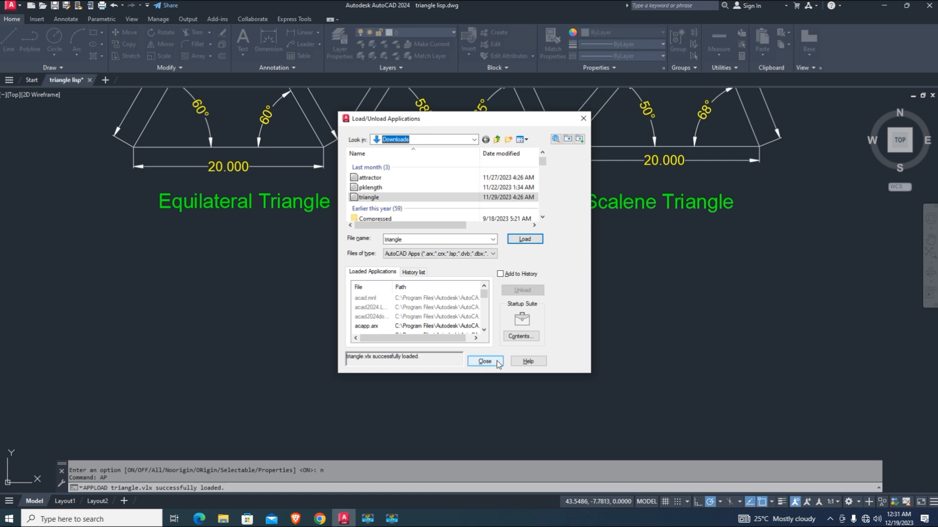
click(485, 361)
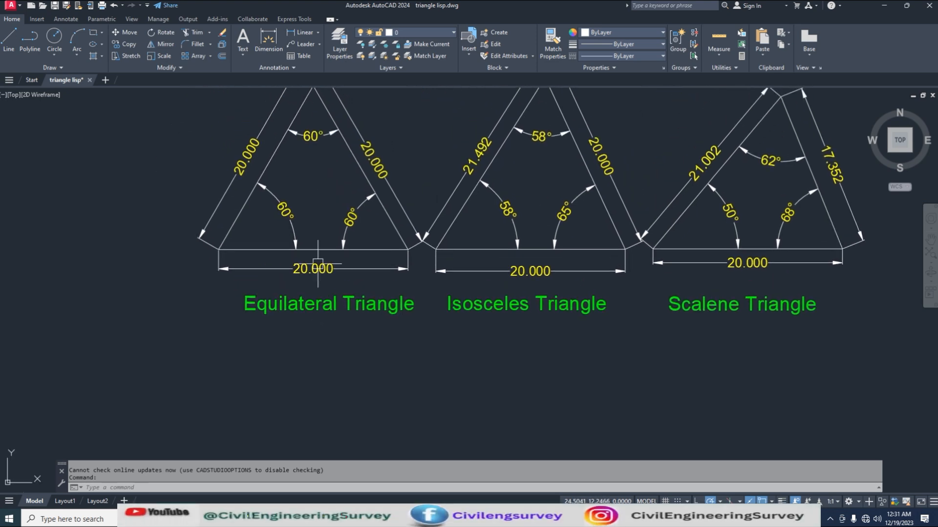
Draw an SSS equilateral triangle with sides A, B and C of 20.
scroll(down, 3)
text(TRIANGLE)
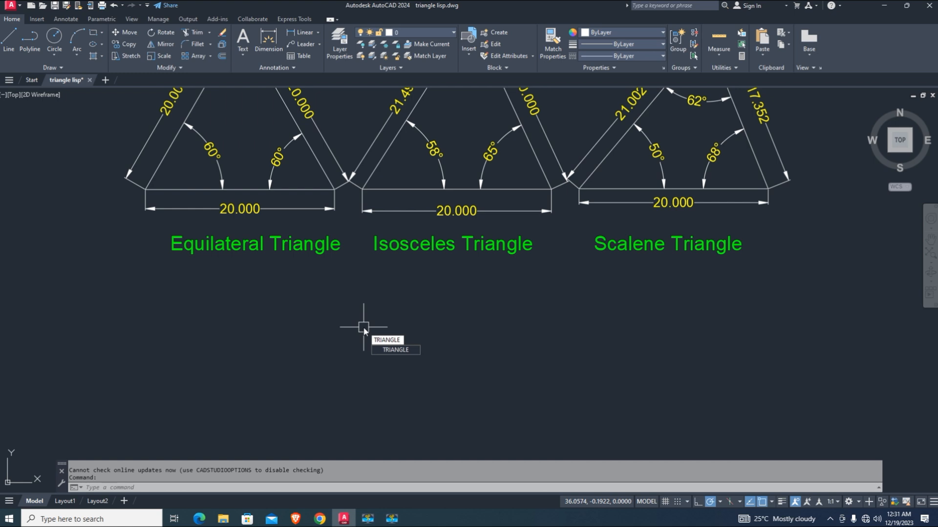
click(361, 329)
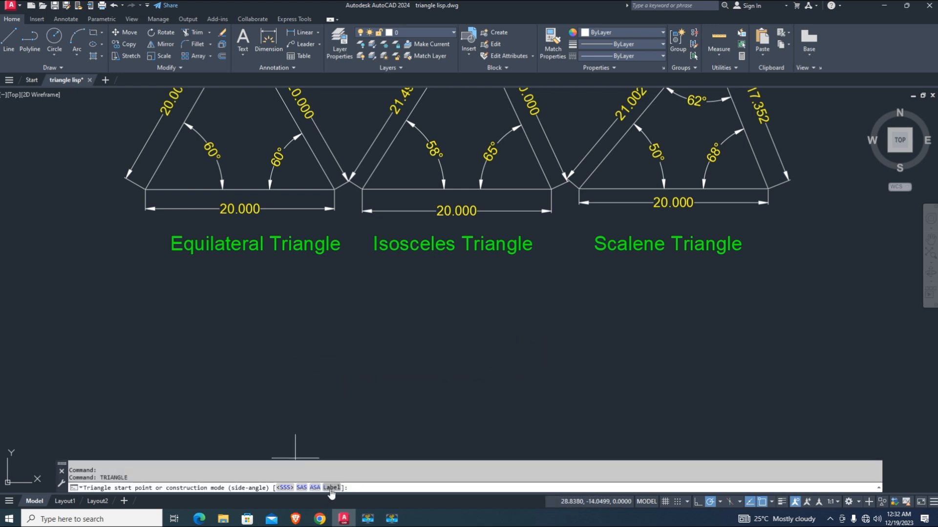
click(336, 501)
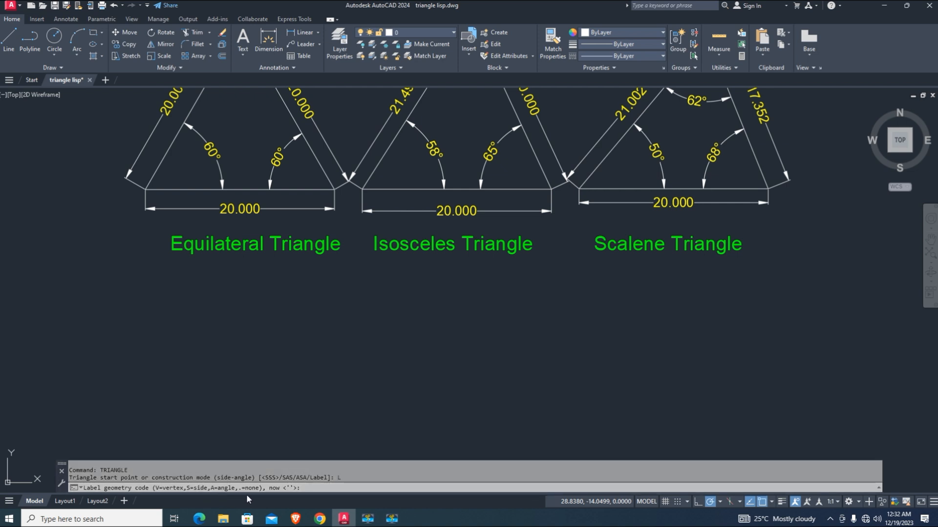
mouse_move(372, 392)
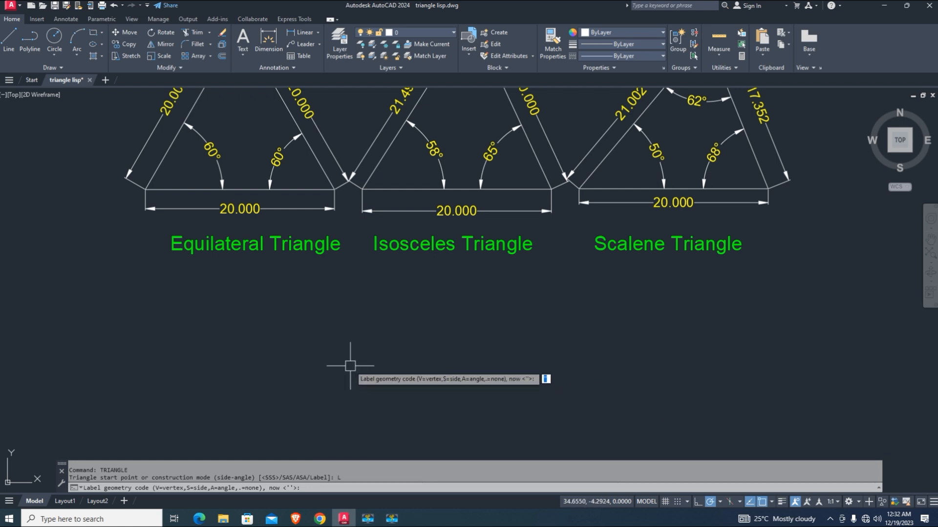
mouse_move(301, 383)
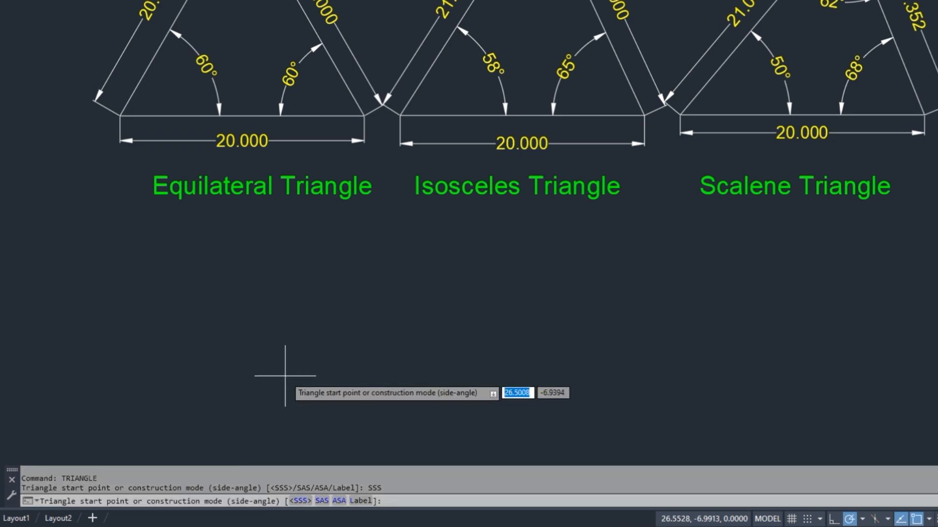
scroll(down, 3)
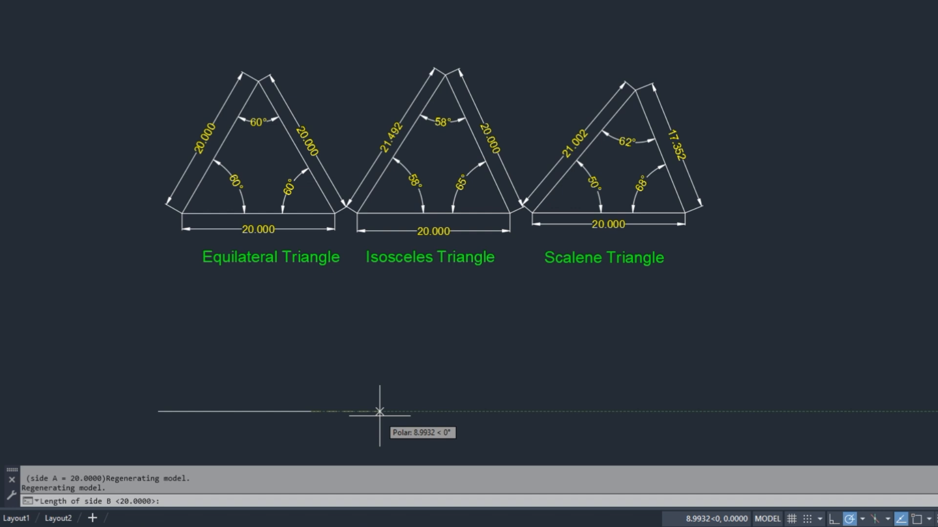
text(20)
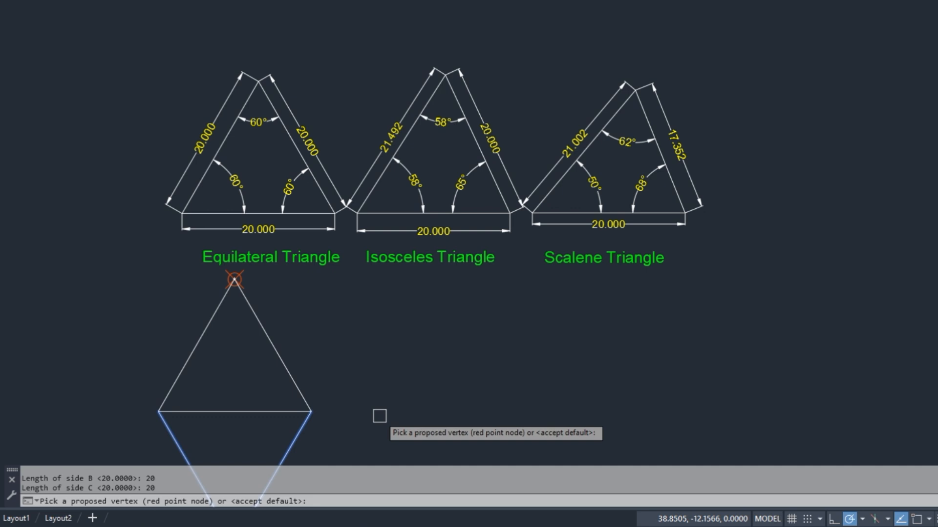
scroll(down, 3)
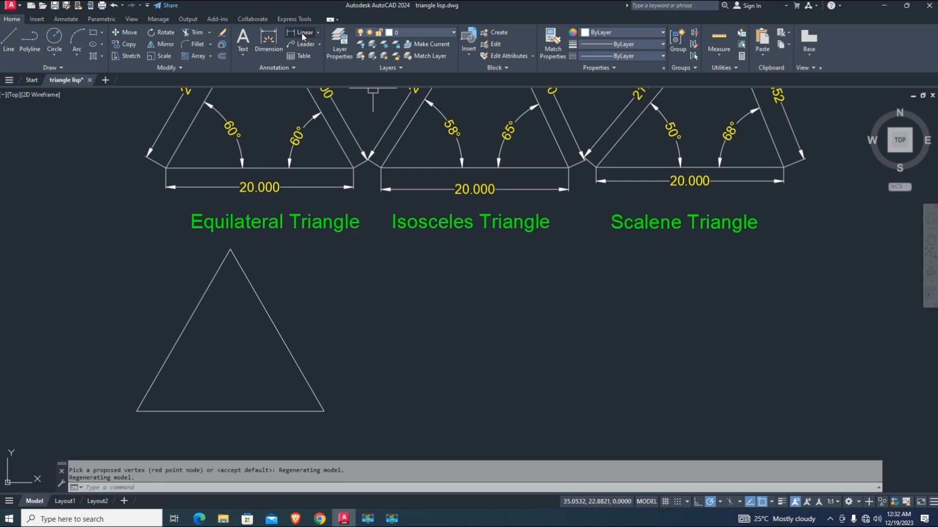
Add aligned 20.000 side dimensions and 60° angular dimensions to the equilateral triangle.
click(295, 32)
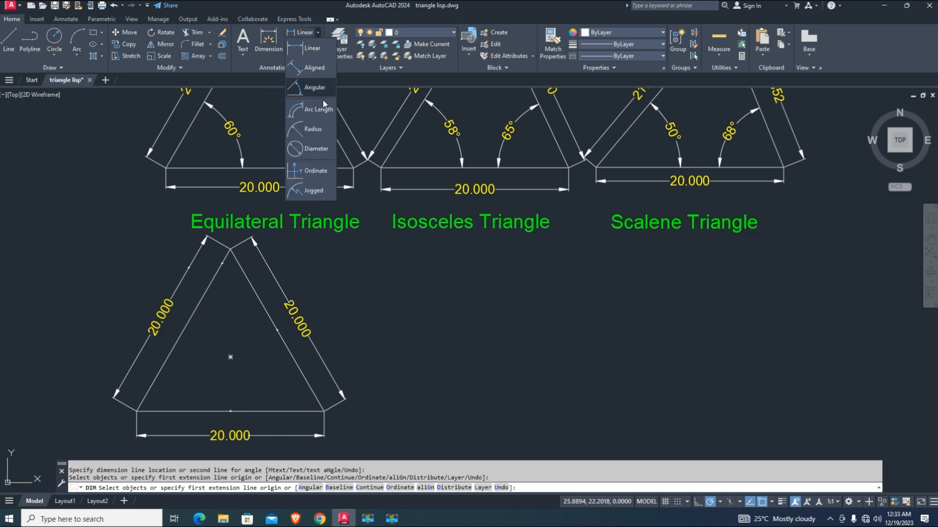
click(311, 87)
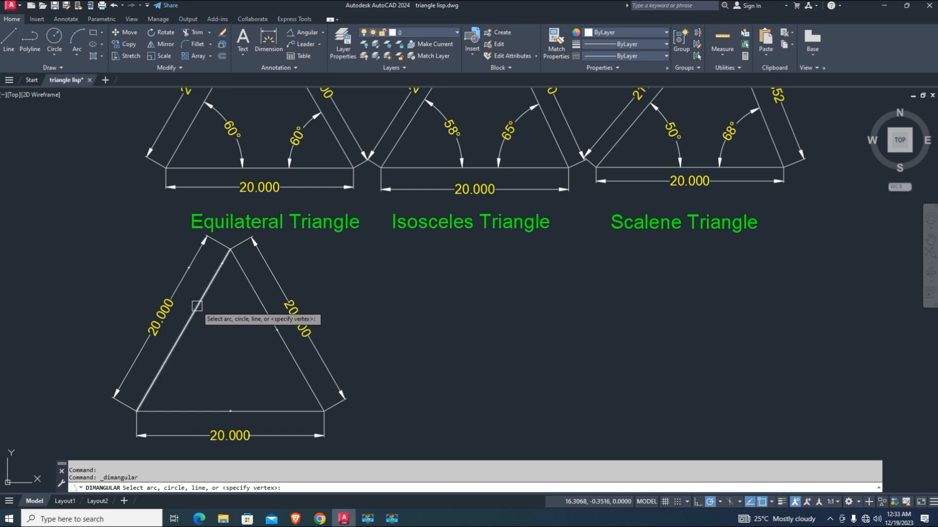
click(214, 346)
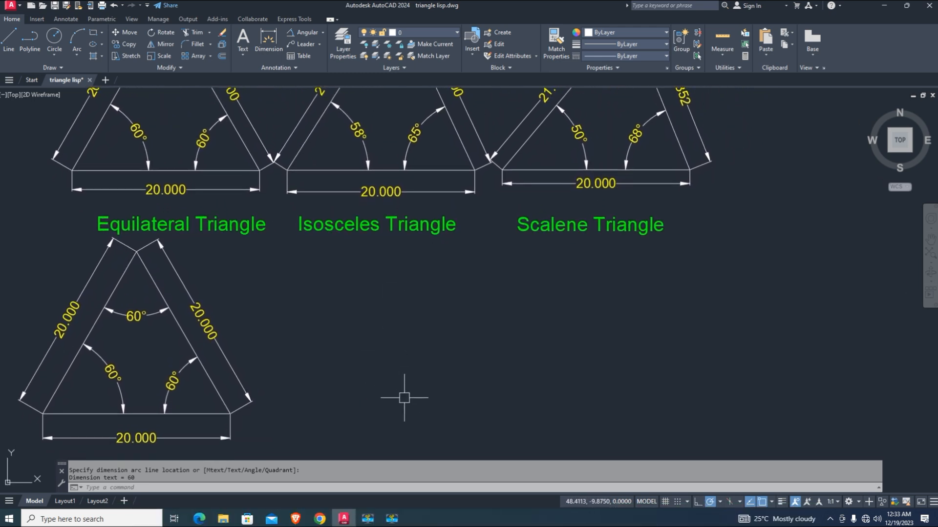
Draw an SAS triangle with sides A and B of 21 plus the enclosed angle.
text(TR)
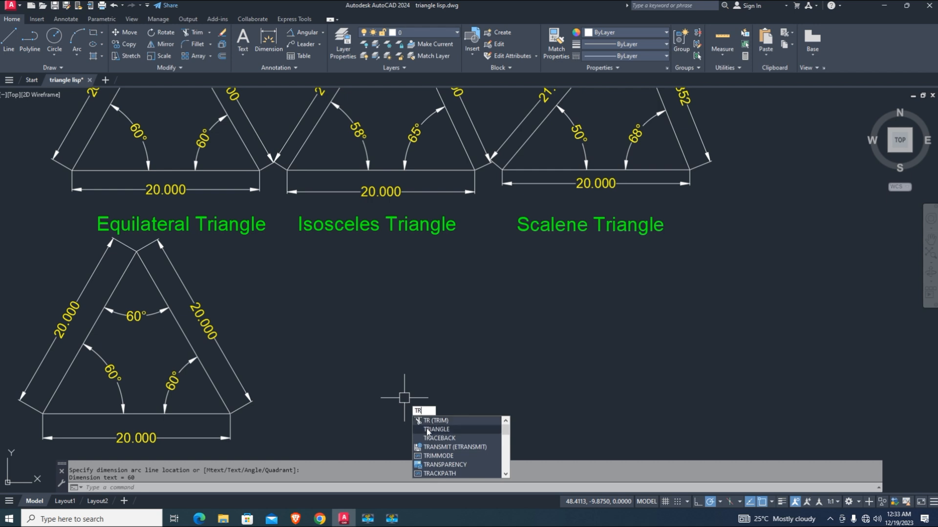
click(436, 429)
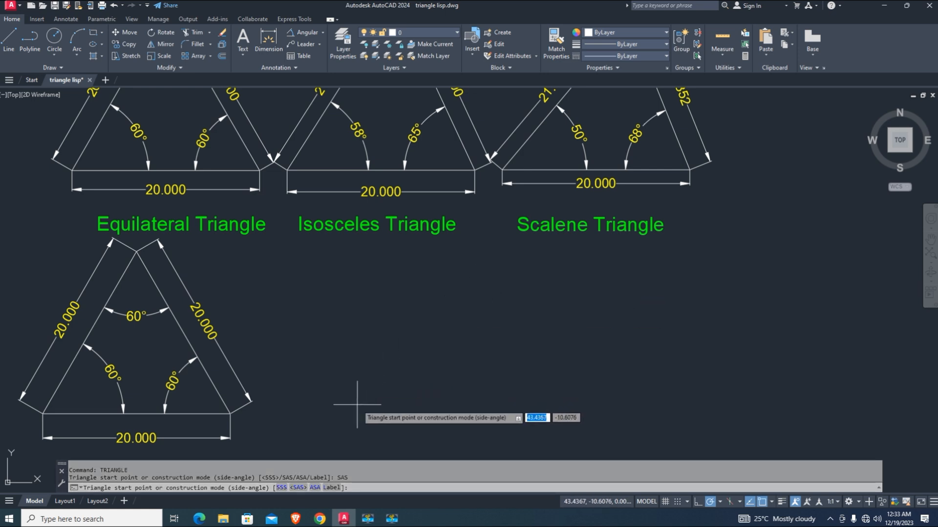
mouse_move(289, 423)
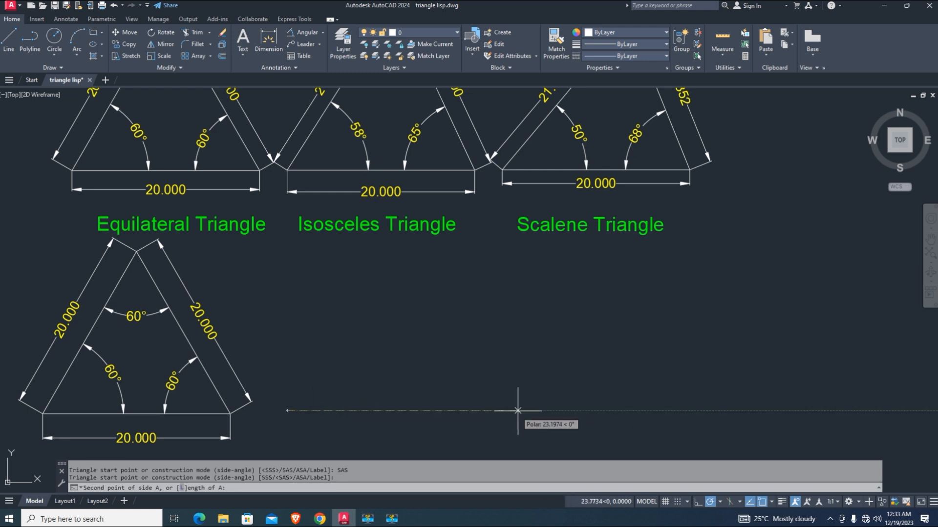
mouse_move(490, 423)
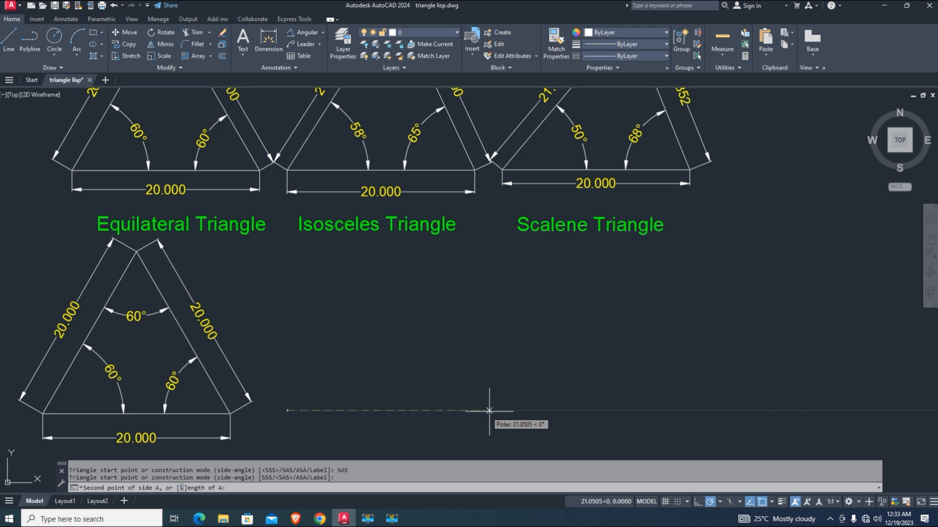
mouse_move(484, 422)
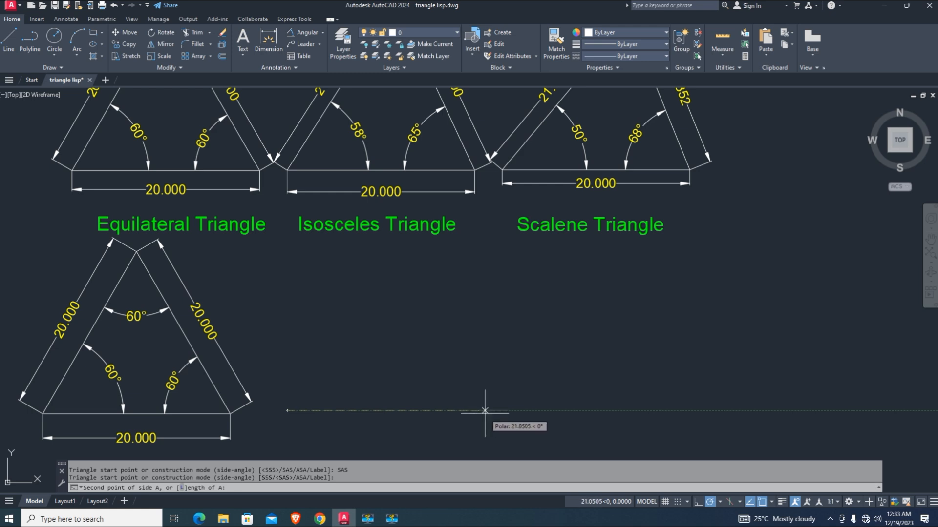
mouse_move(439, 411)
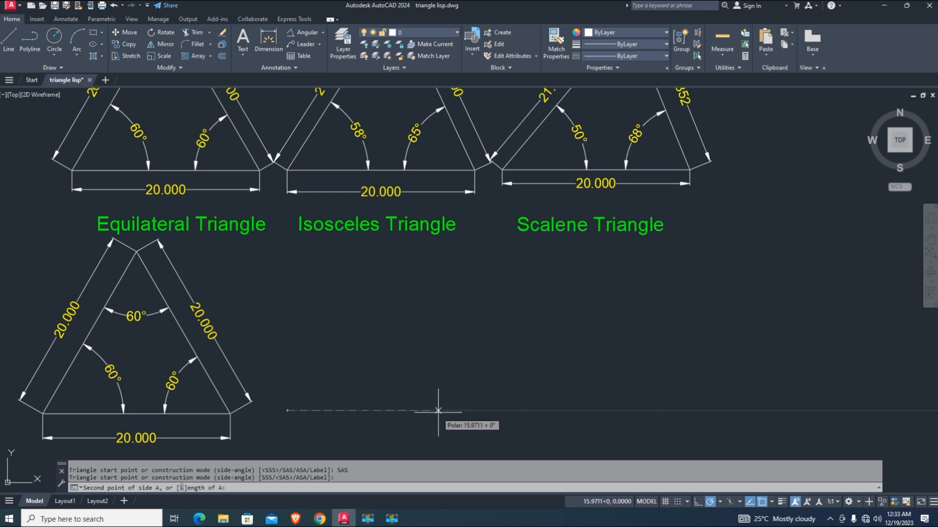
mouse_move(497, 411)
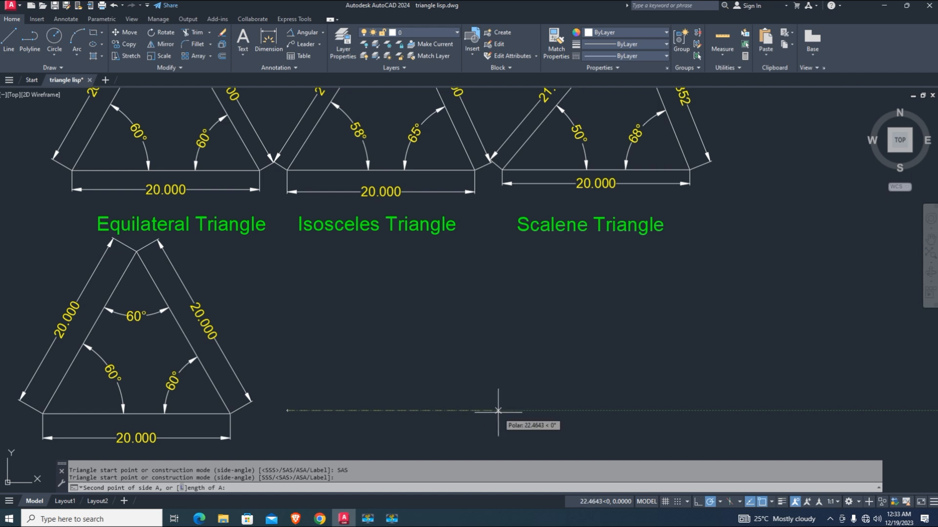
text(21)
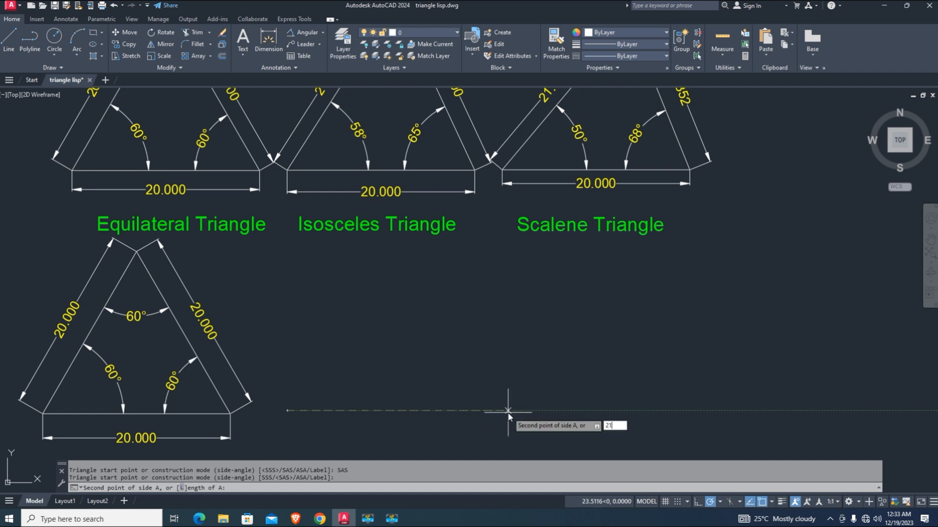
key(Enter)
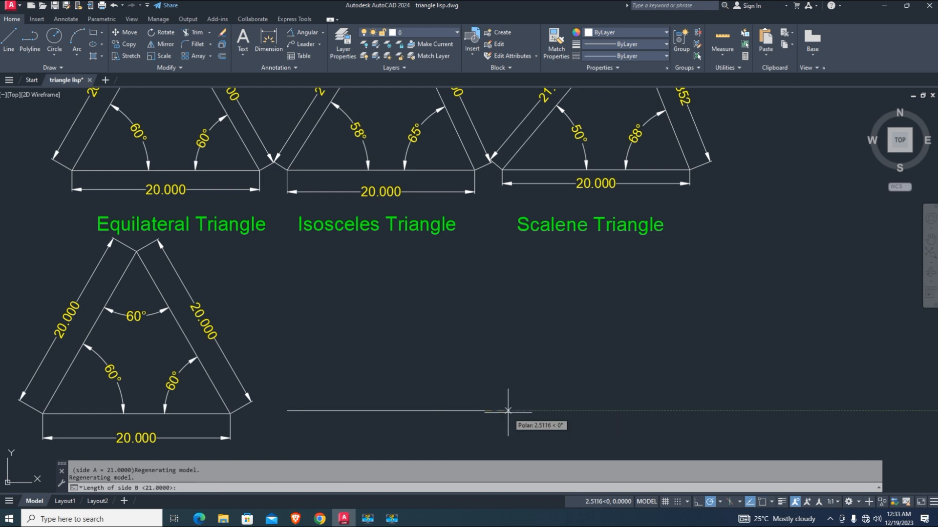
mouse_move(375, 297)
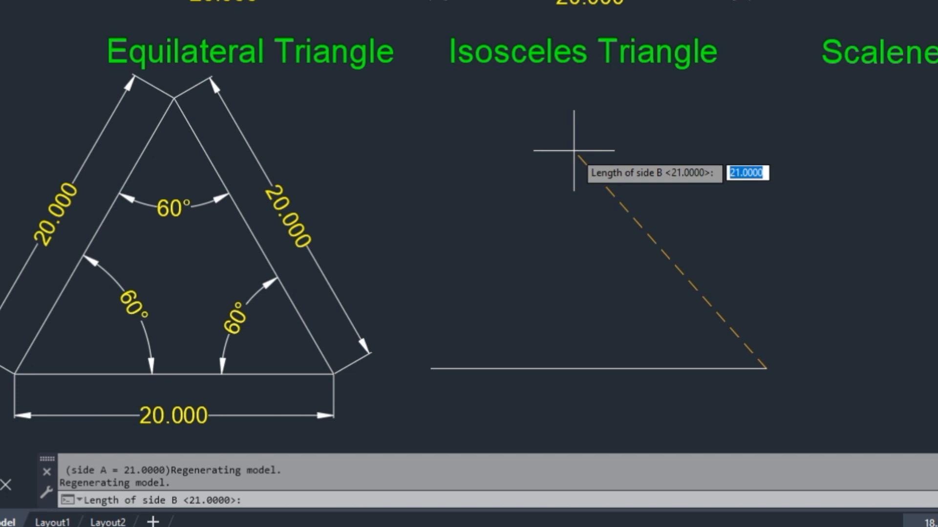
text(21)
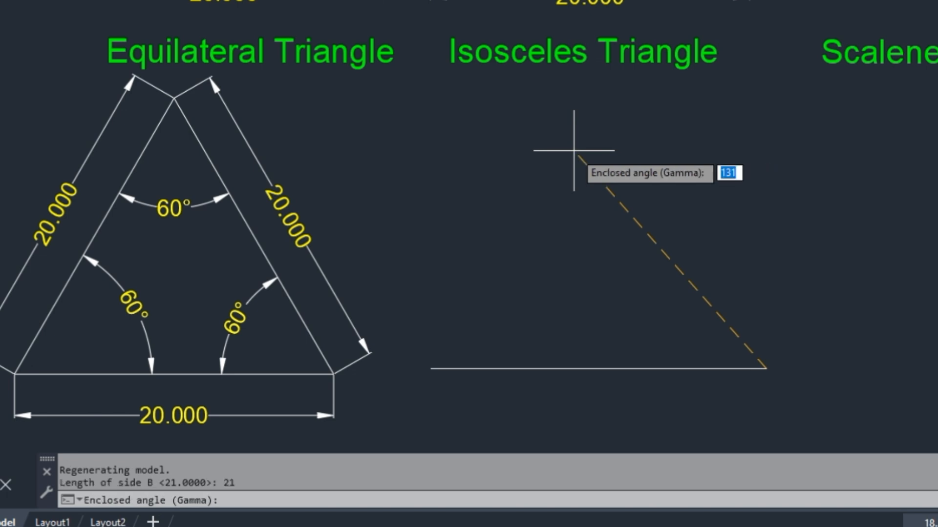
mouse_move(534, 131)
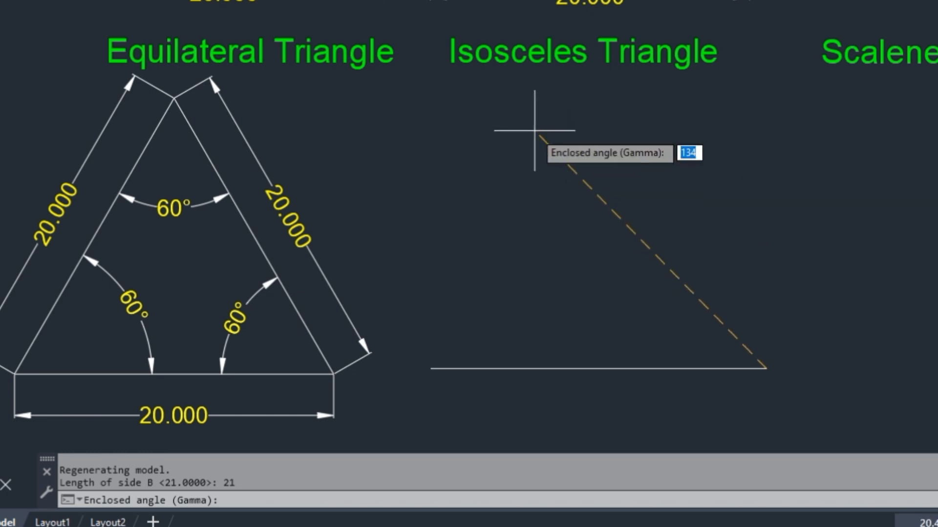
mouse_move(600, 176)
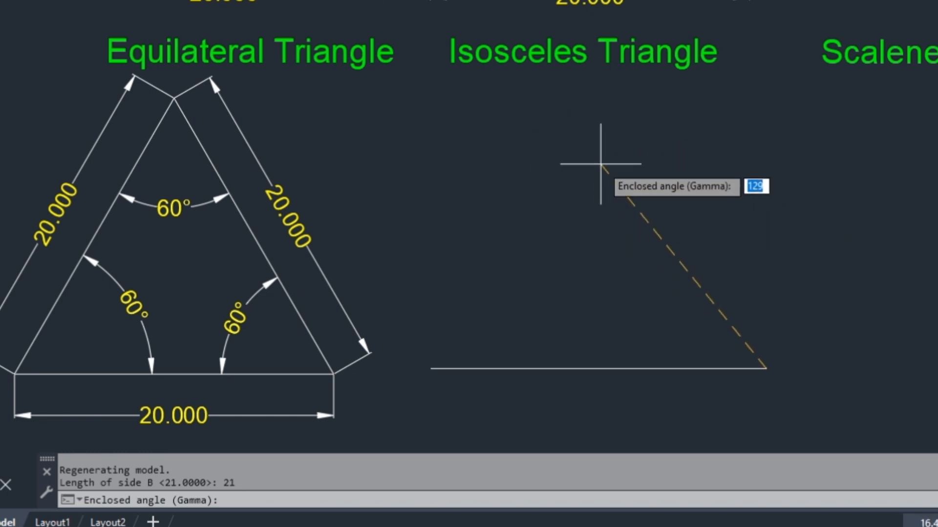
key(Enter)
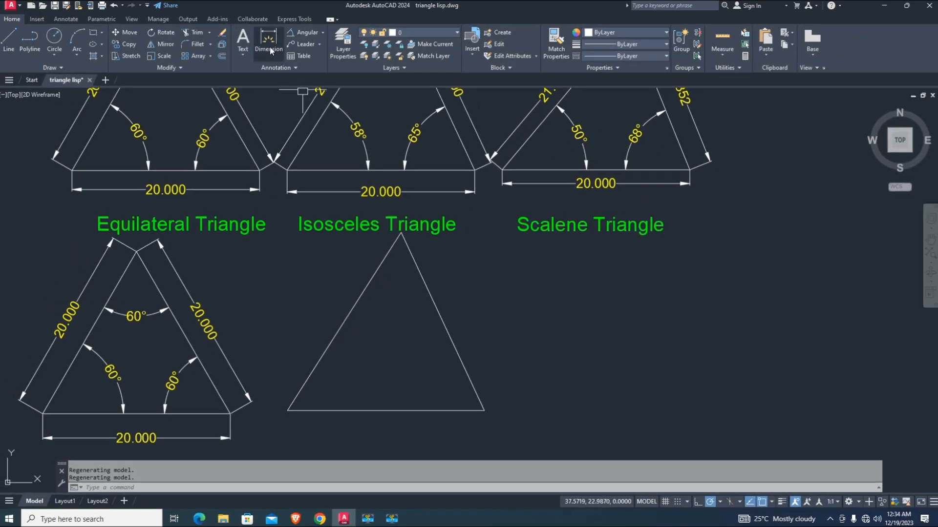
Dimension the isosceles triangle's sides 22.567, 21.000, 21.000 from the Annotate panel.
click(267, 38)
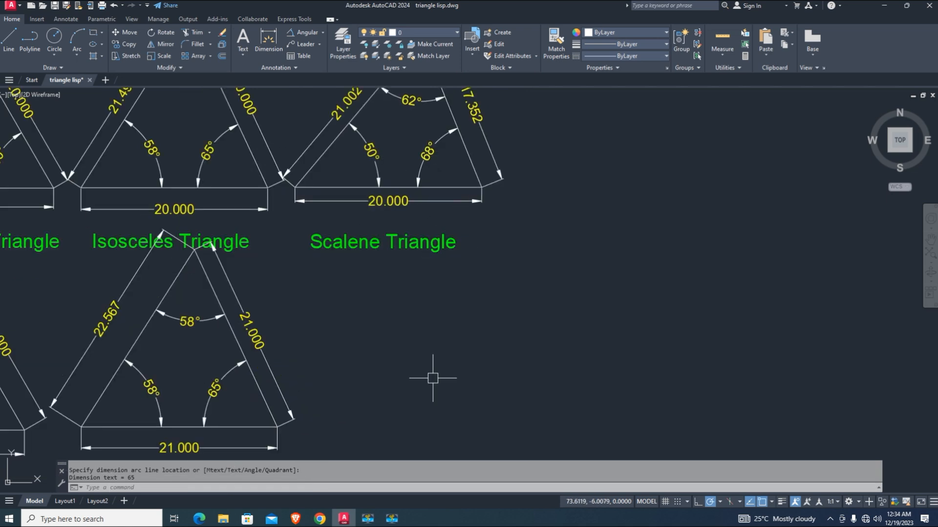
Draw an ASA triangle with a 20-unit side, Alpha 50° and Beta.
text(TR)
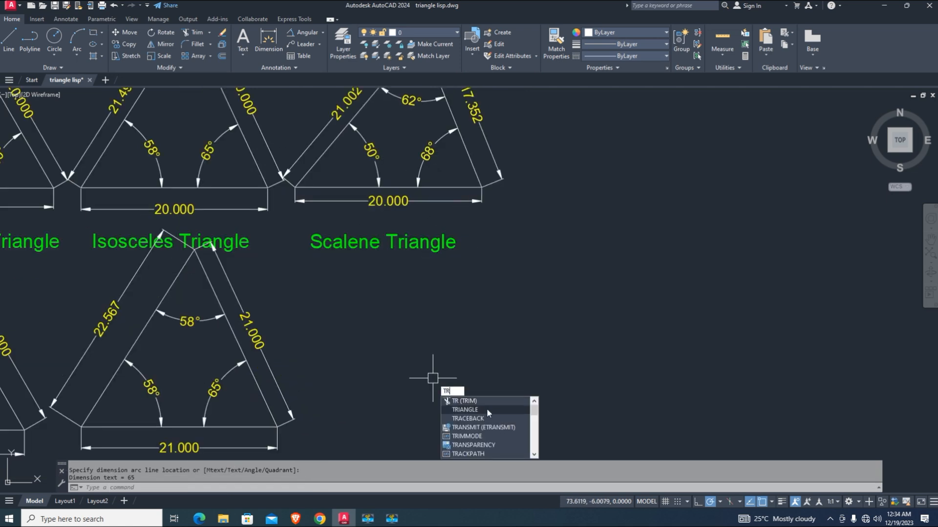
click(464, 410)
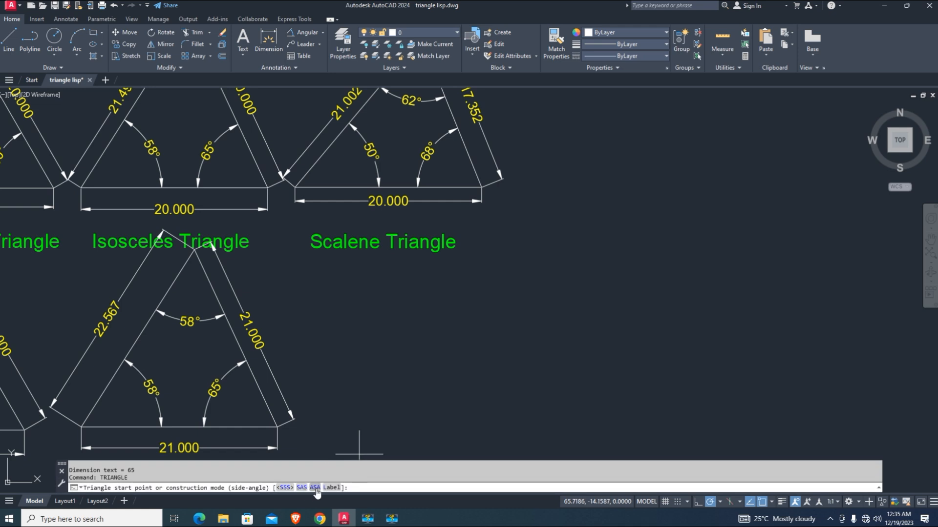
click(315, 488)
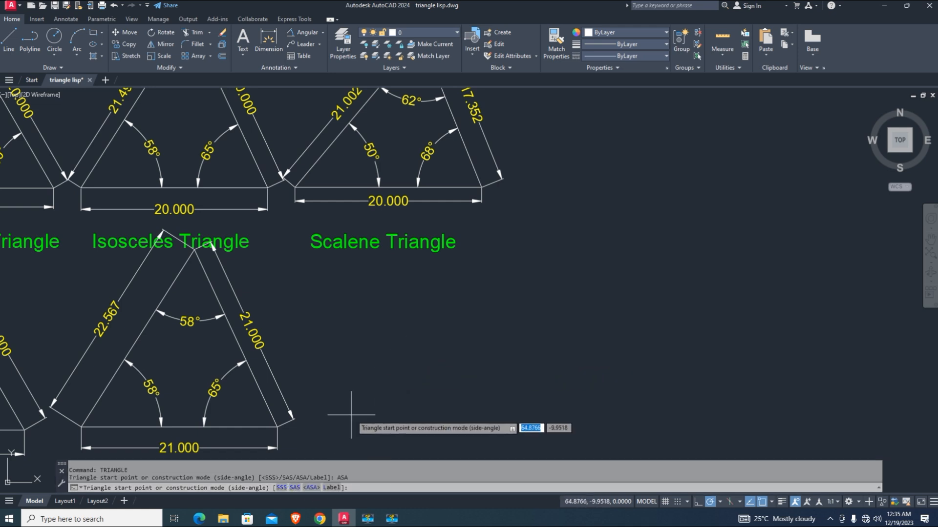
mouse_move(343, 413)
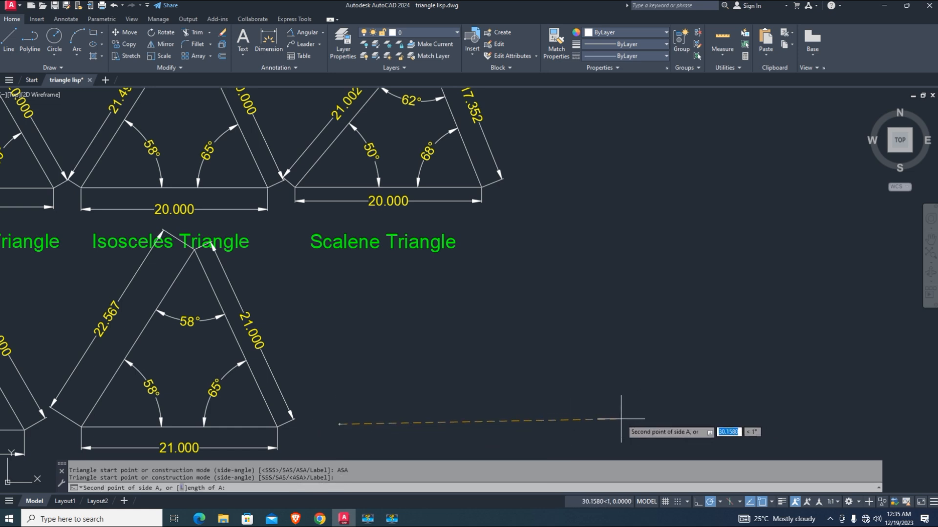
text(20)
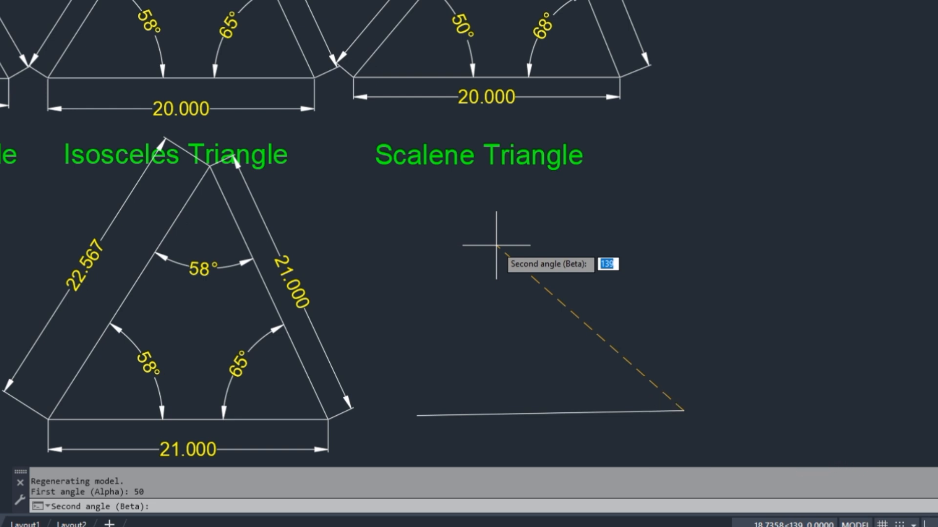
key(Enter)
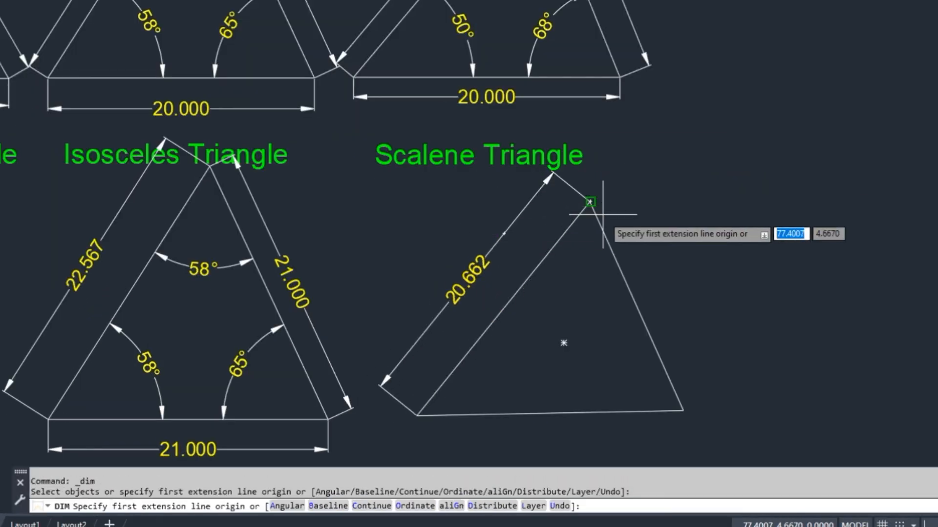
Dimension the scalene triangle's sides 20.662, 17.195, 20.000 and its 50° and 63° angles.
click(589, 203)
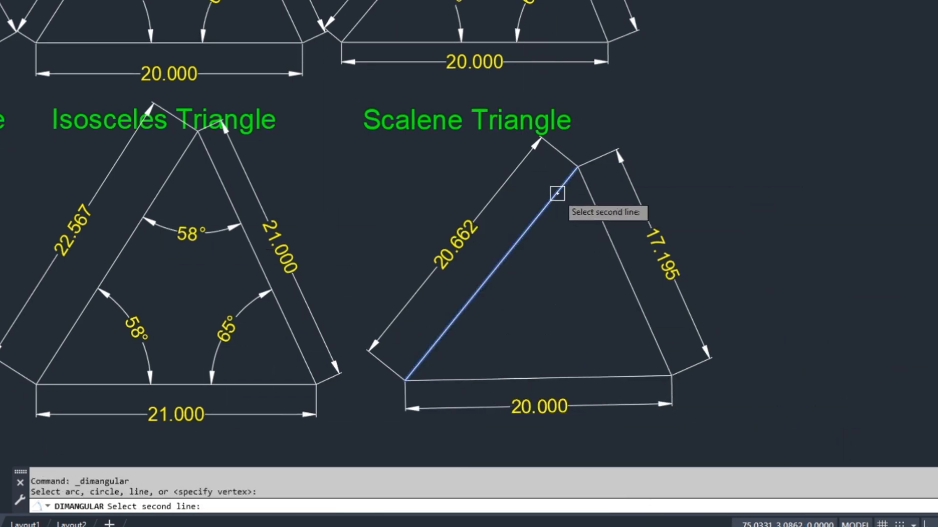
click(617, 209)
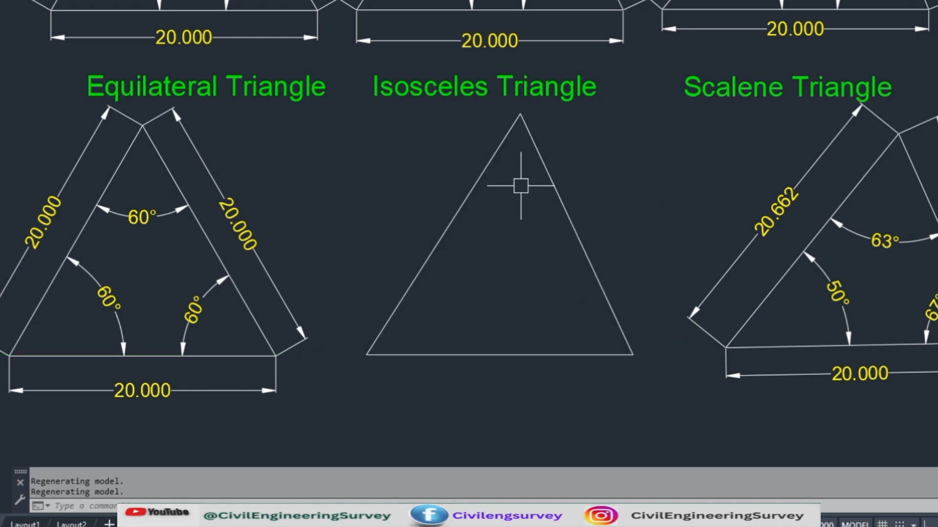
Place the 58° top angle on the isosceles triangle, then dimension its right side.
click(518, 114)
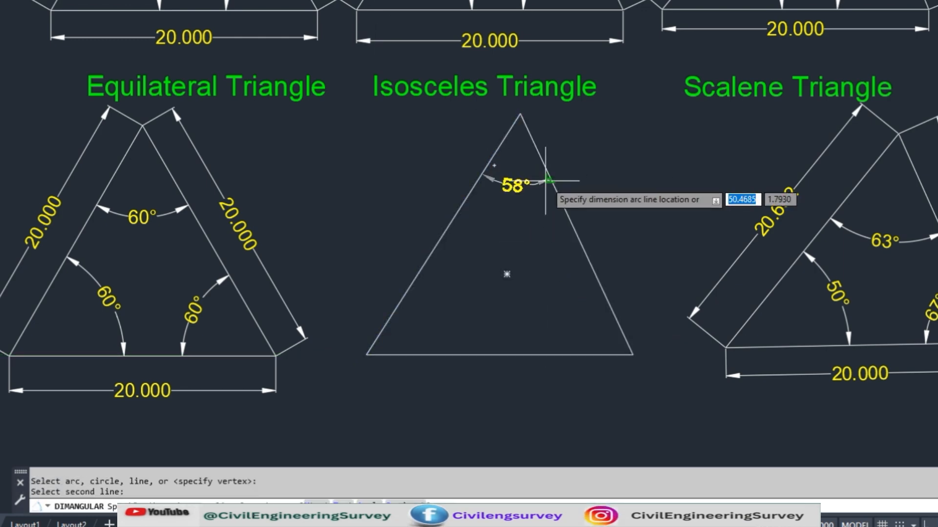
click(504, 322)
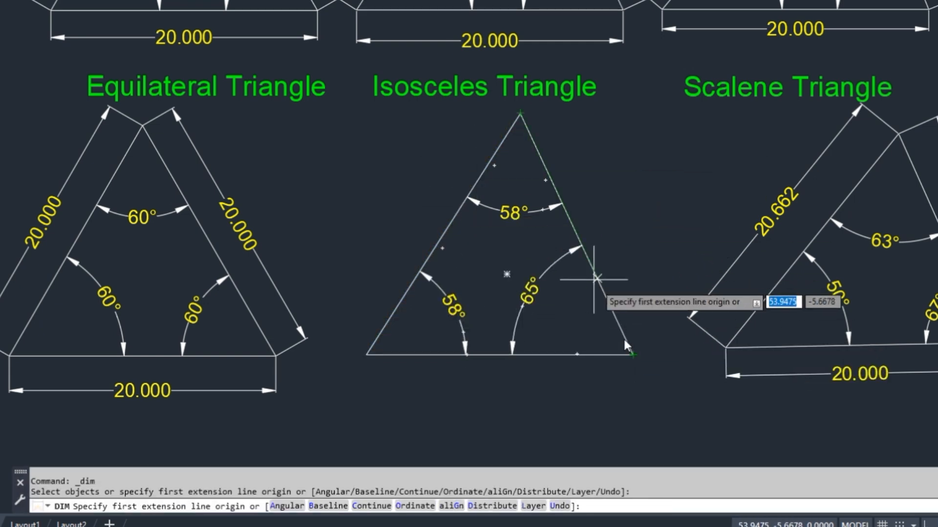
click(631, 353)
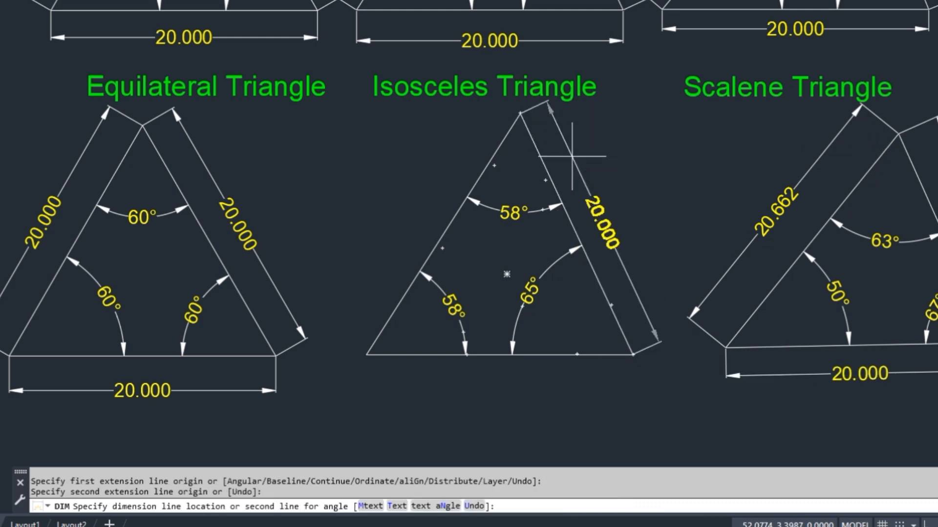